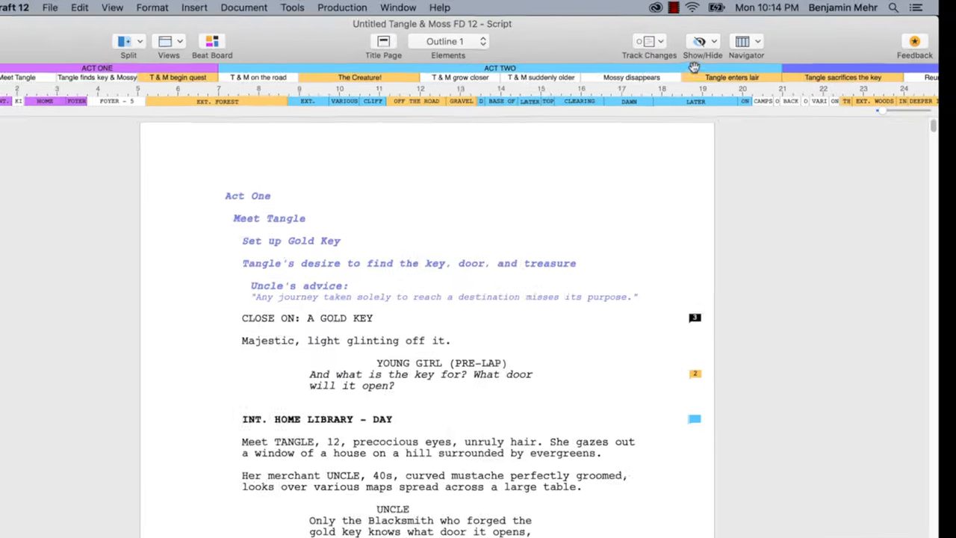
- Open the Scenes navigator from the toolbar's Navigator dropdown
{"action": "left_click", "coordinate": [746, 41]}
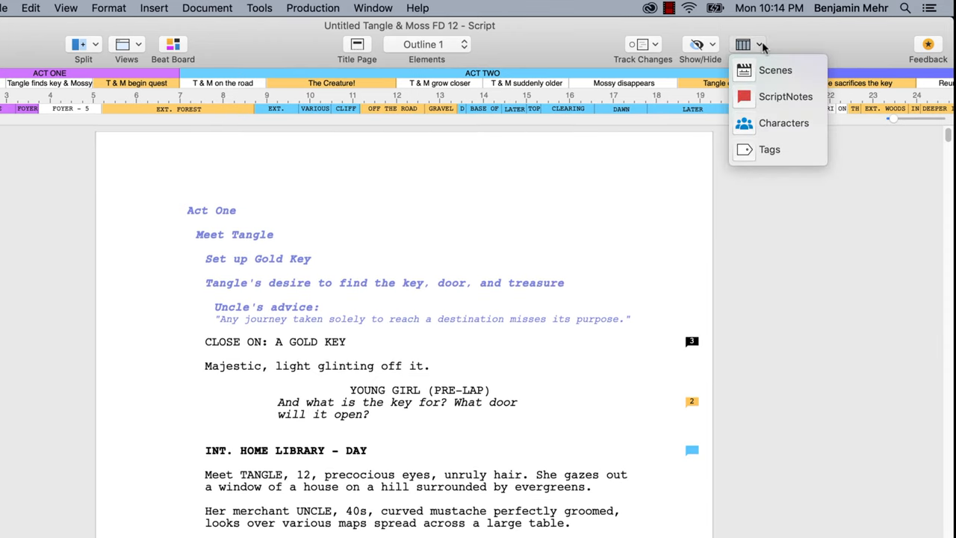
{"action": "mouse_move", "coordinate": [782, 70]}
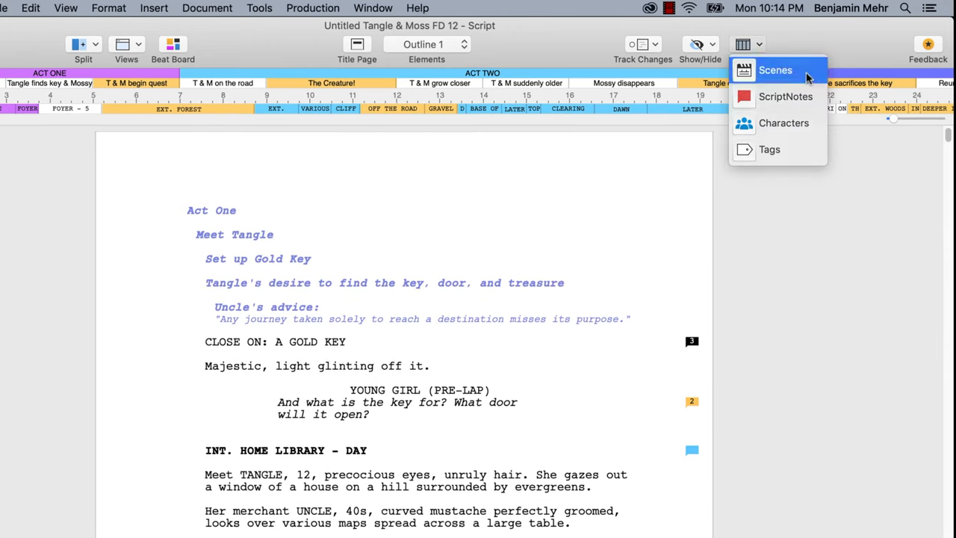
{"action": "left_click", "coordinate": [774, 68]}
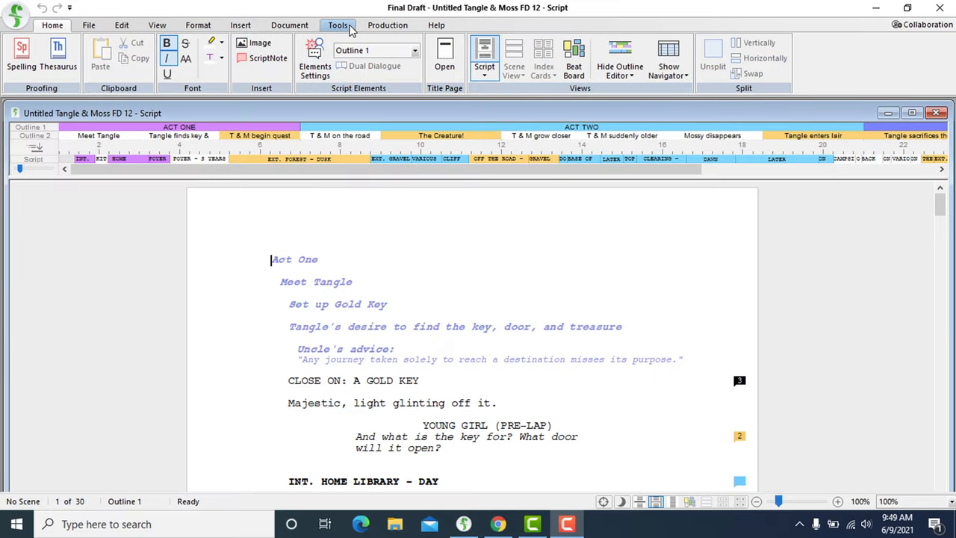
- Show the Navigator panel from the Tools tab
{"action": "left_click", "coordinate": [337, 25]}
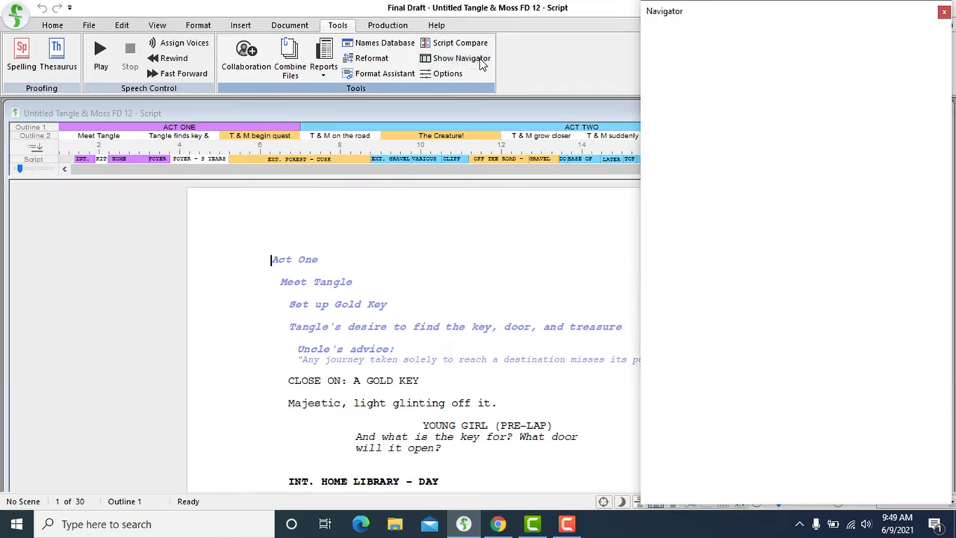
{"action": "left_click", "coordinate": [459, 58]}
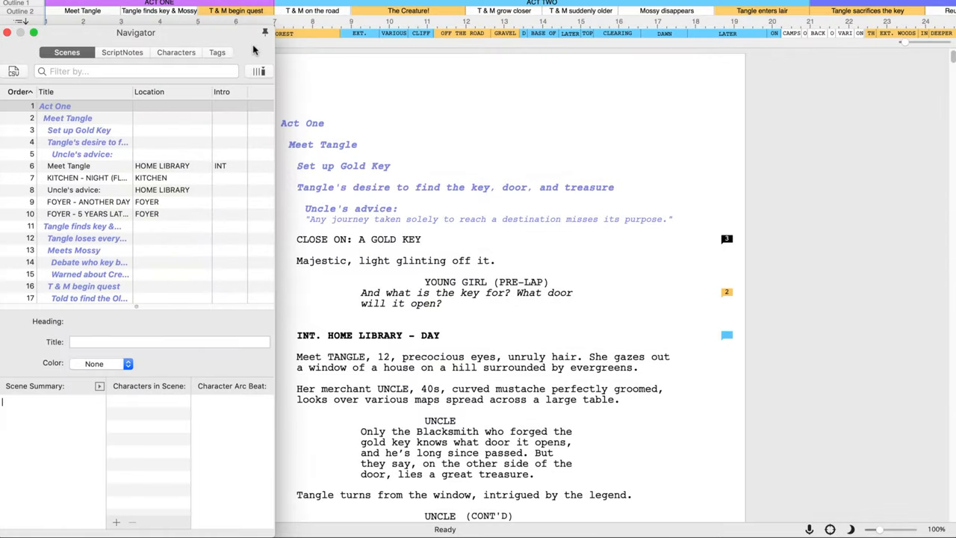
- Jump to the FOYER - 5 YEARS LATER scene and scroll the scene list
{"action": "left_click", "coordinate": [86, 214]}
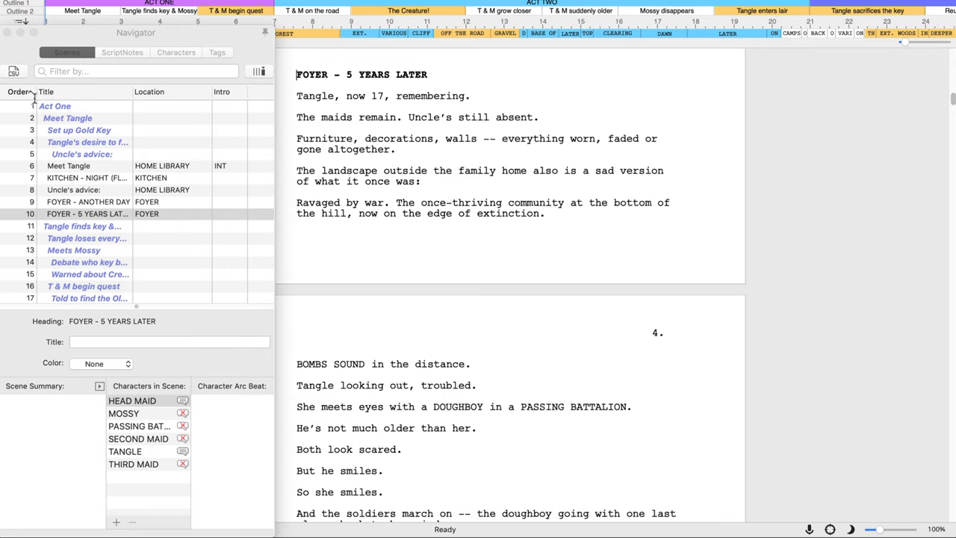
{"action": "scroll", "scroll_direction": "down", "scroll_amount": 3}
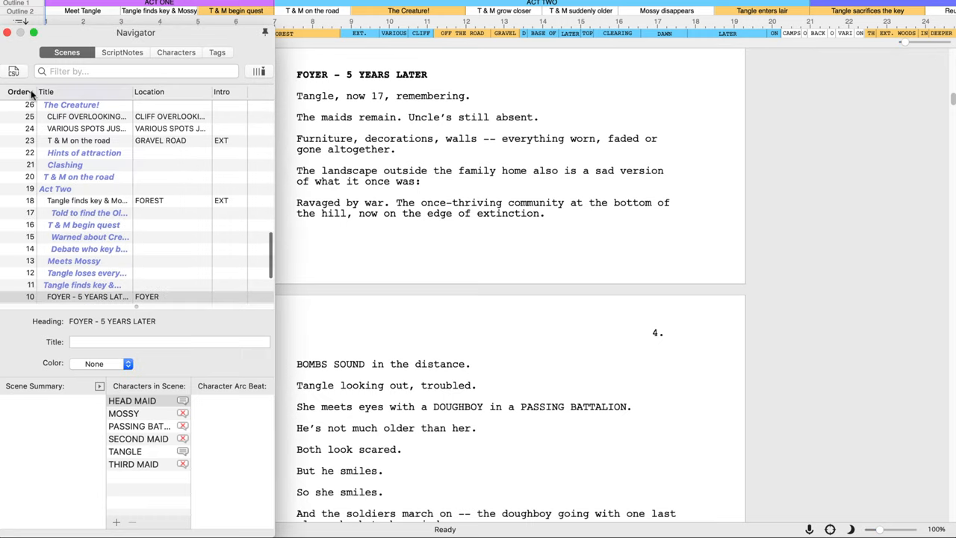
{"action": "scroll", "scroll_direction": "down", "scroll_amount": 3}
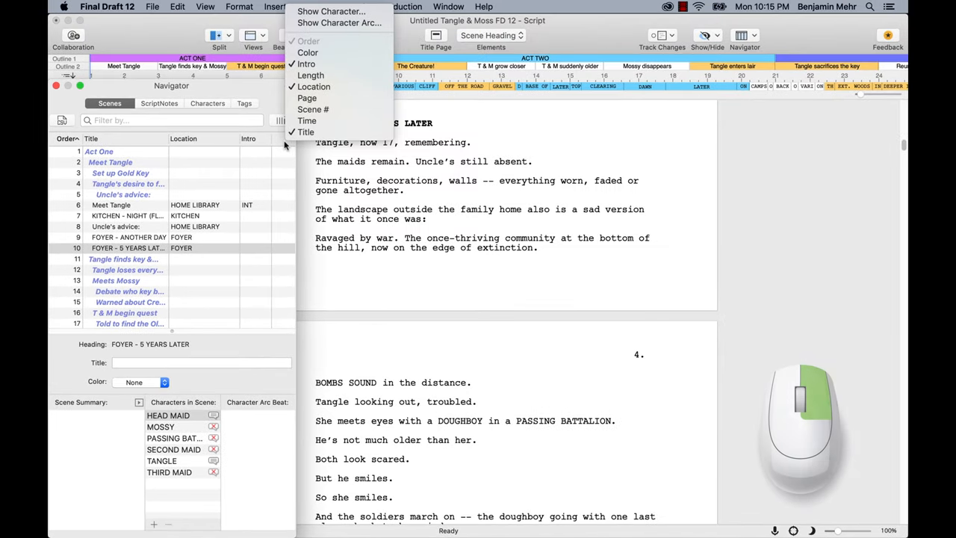
{"action": "mouse_move", "coordinate": [310, 63]}
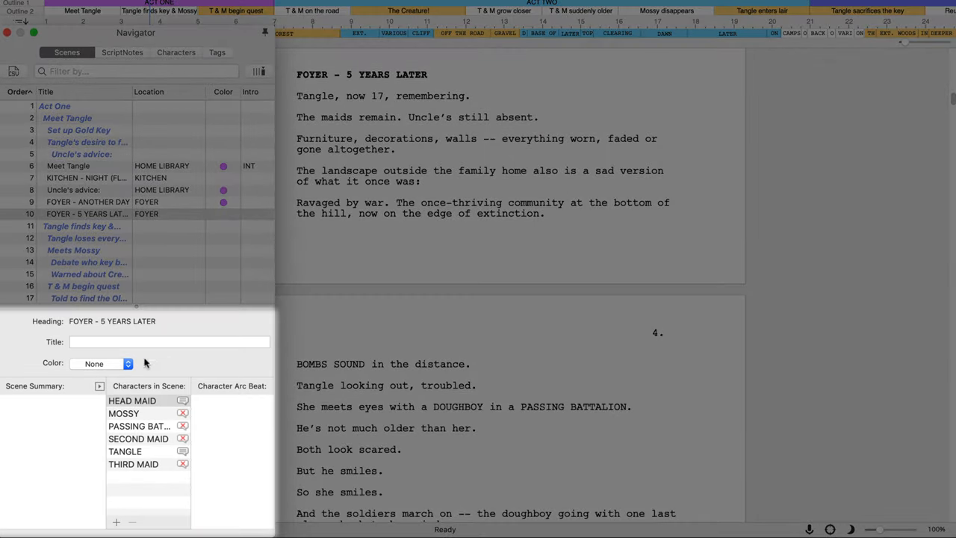
- Color the time-lapse scene red, then select further scenes including MAIDS QUARTERS
{"action": "left_click", "coordinate": [101, 363]}
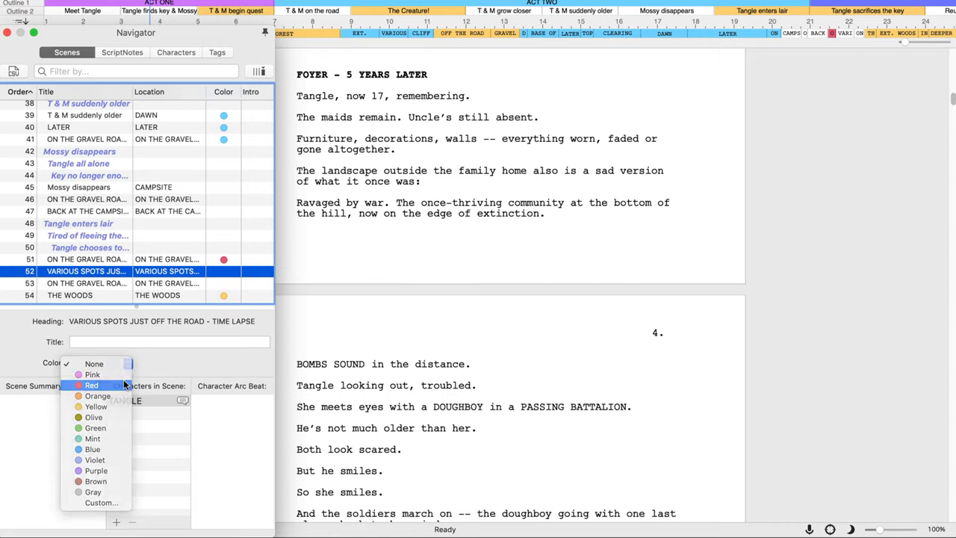
{"action": "left_click", "coordinate": [91, 385]}
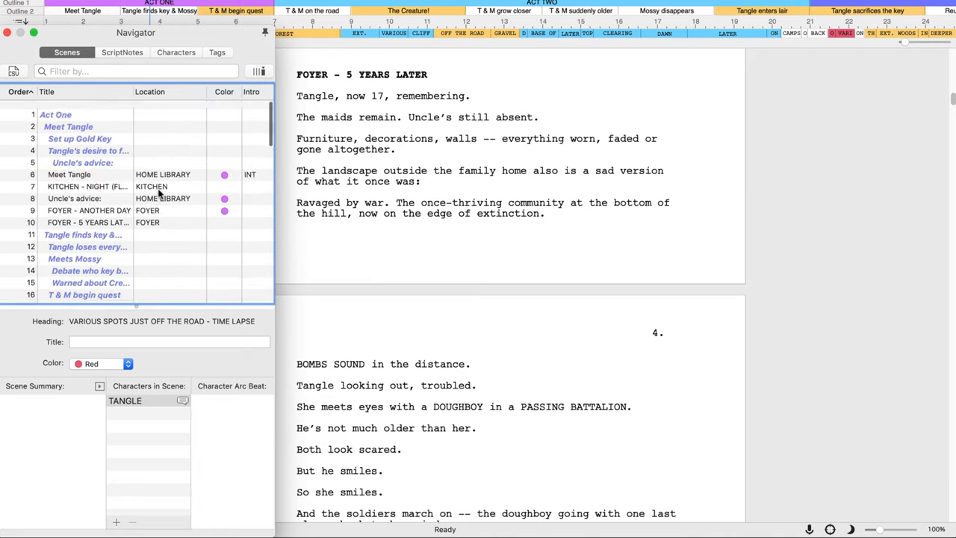
{"action": "left_click", "coordinate": [122, 364]}
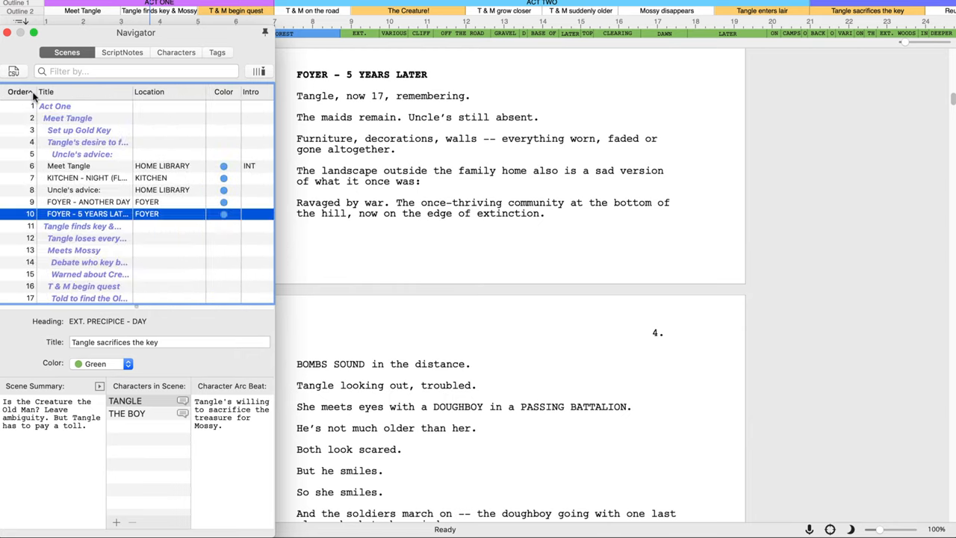
{"action": "scroll", "scroll_direction": "down", "scroll_amount": 3}
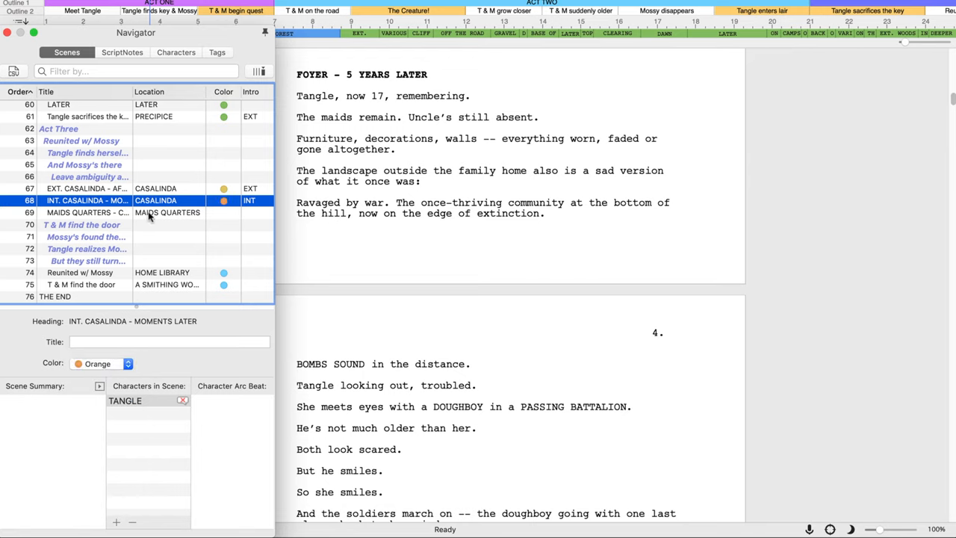
{"action": "left_click", "coordinate": [85, 237]}
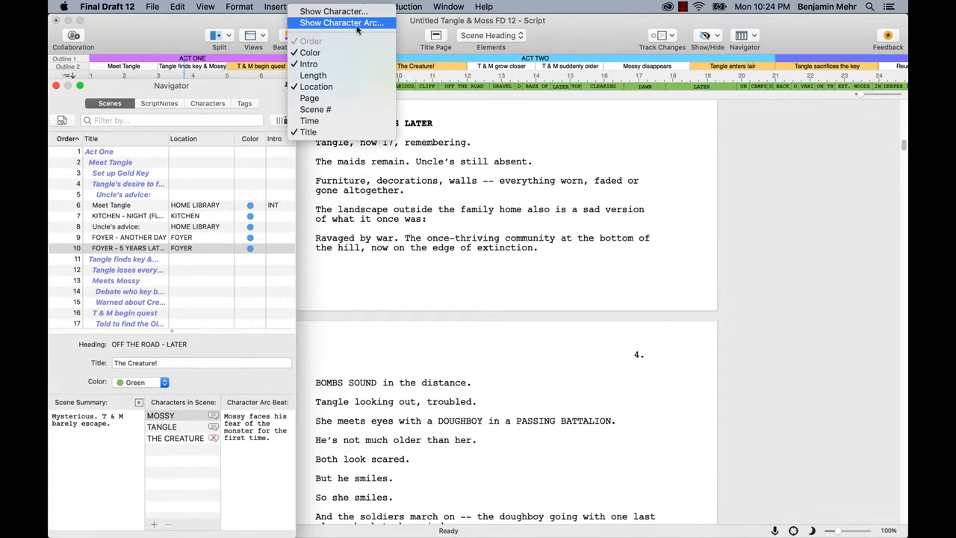
- Show Tangle's character arc across the scenes
{"action": "left_click", "coordinate": [340, 23]}
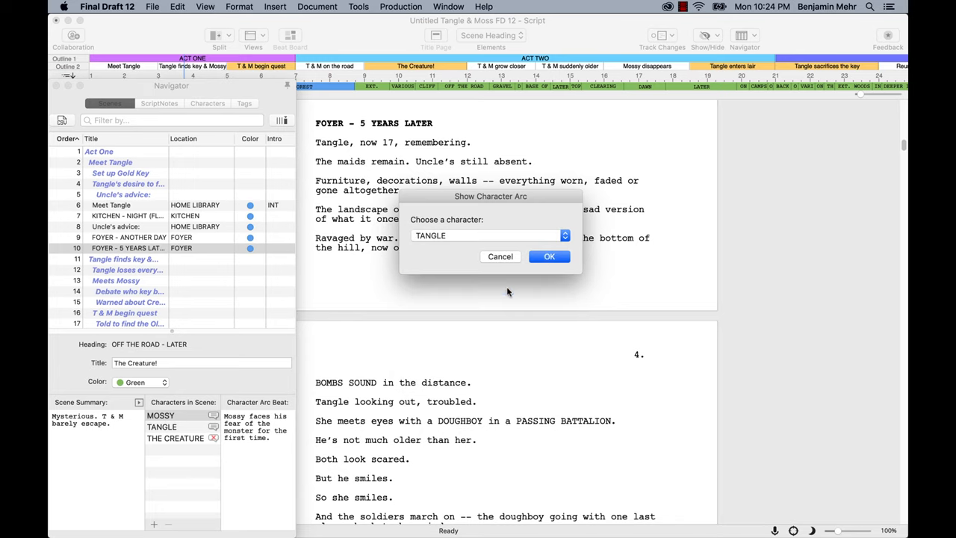
{"action": "left_click", "coordinate": [549, 256]}
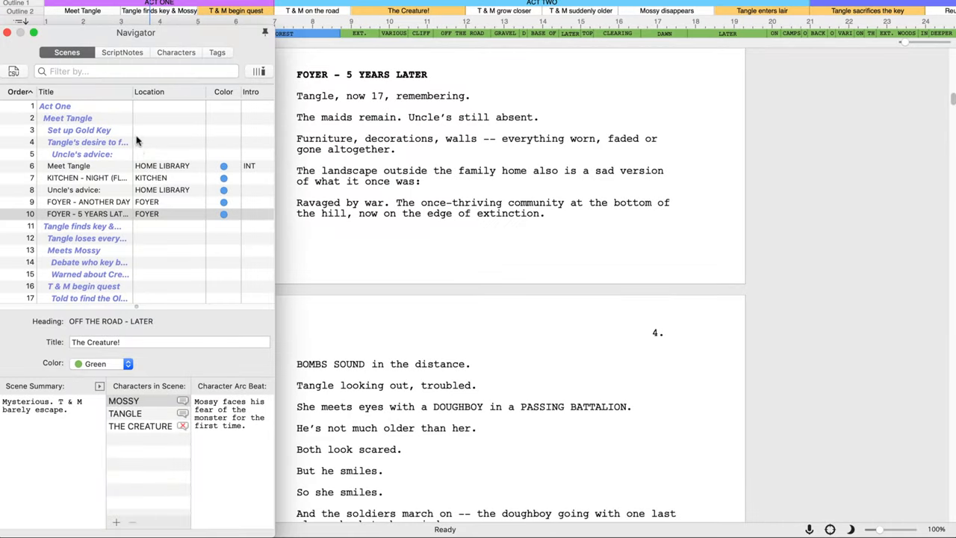
- Filter scenes by 'gr', review the three gravel road scenes, then clear the filter
{"action": "type", "text": "gravel road"}
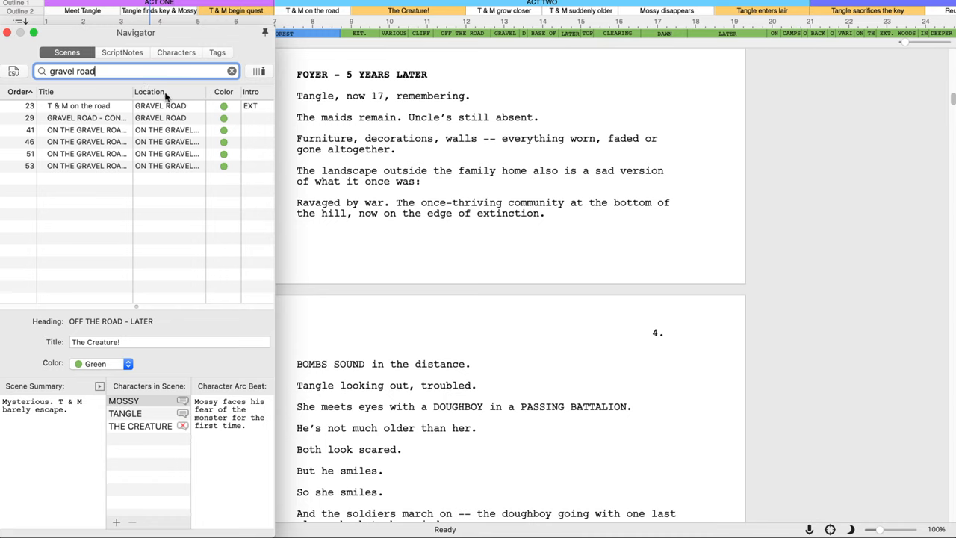
{"action": "left_click", "coordinate": [78, 105]}
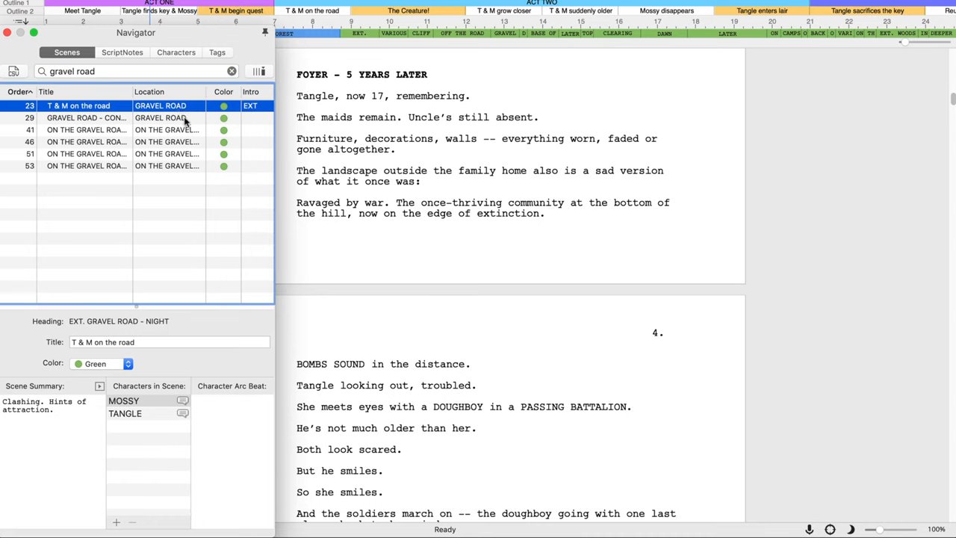
{"action": "left_click", "coordinate": [86, 118]}
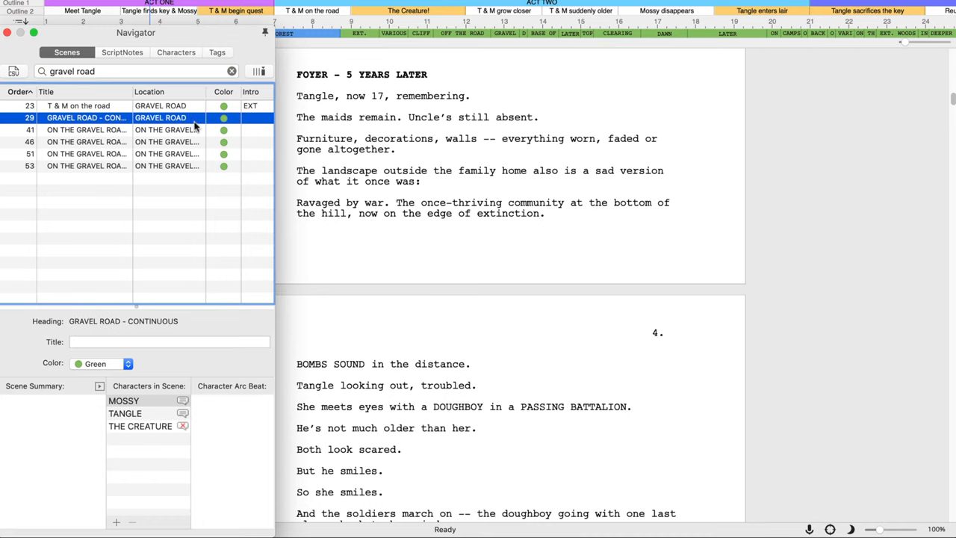
{"action": "left_click", "coordinate": [85, 129]}
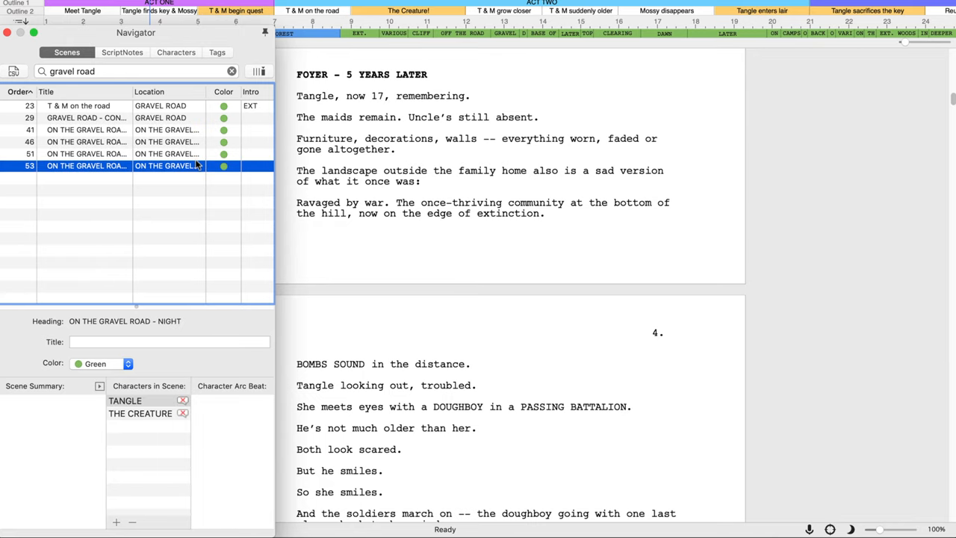
{"action": "left_click", "coordinate": [232, 71]}
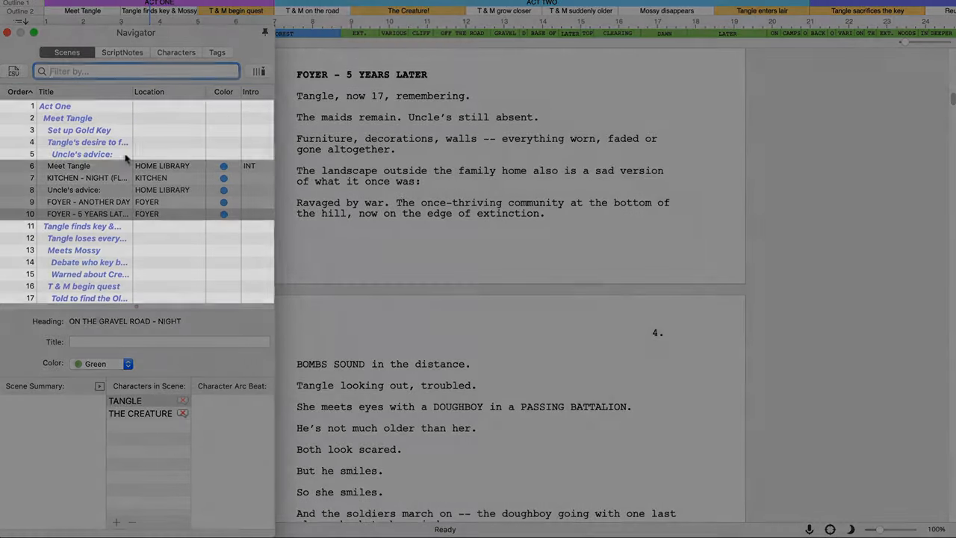
- Select the Meet Tangle scene, then the Tangle finds key & Mossy outline item
{"action": "left_click", "coordinate": [69, 165]}
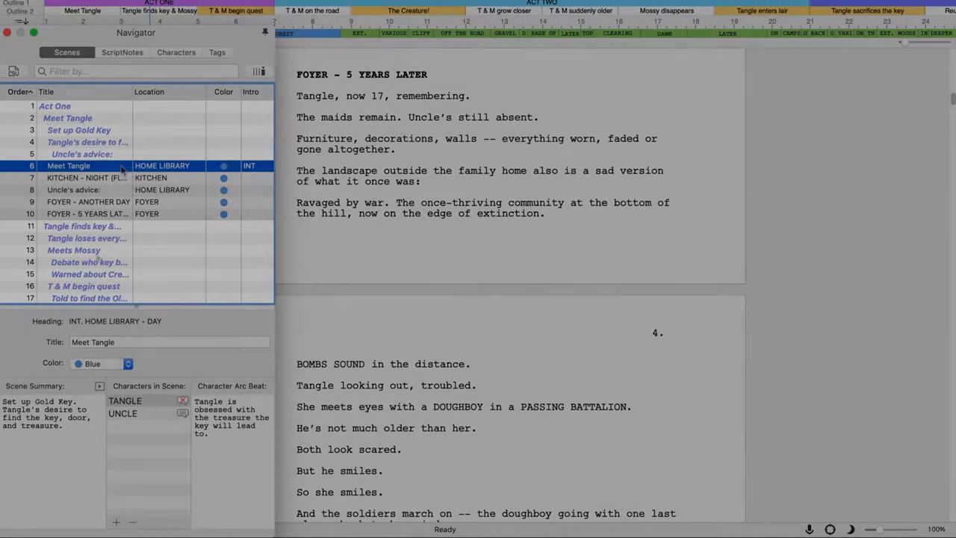
{"action": "left_click", "coordinate": [54, 105]}
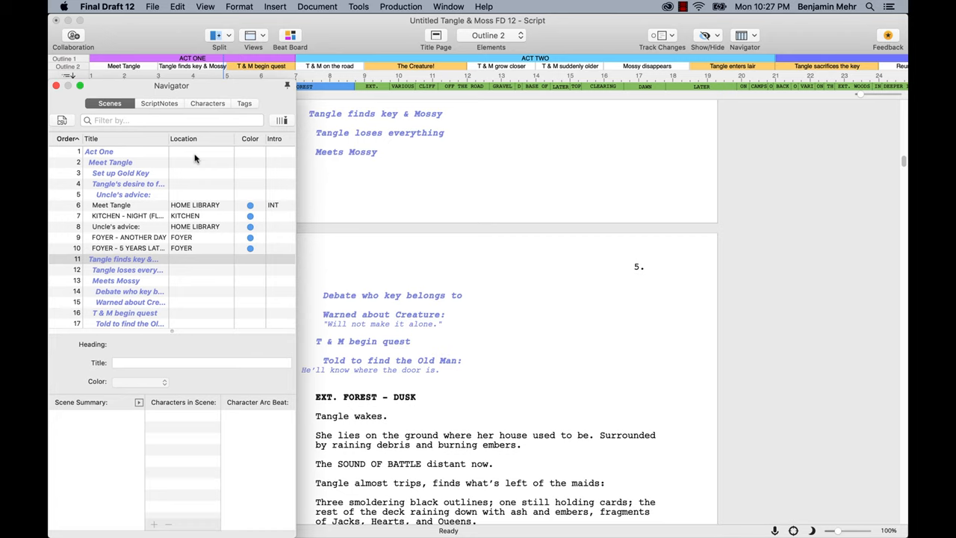
- Close the Navigator, switch to Scene View cards, and scroll through them
{"action": "left_click", "coordinate": [741, 35]}
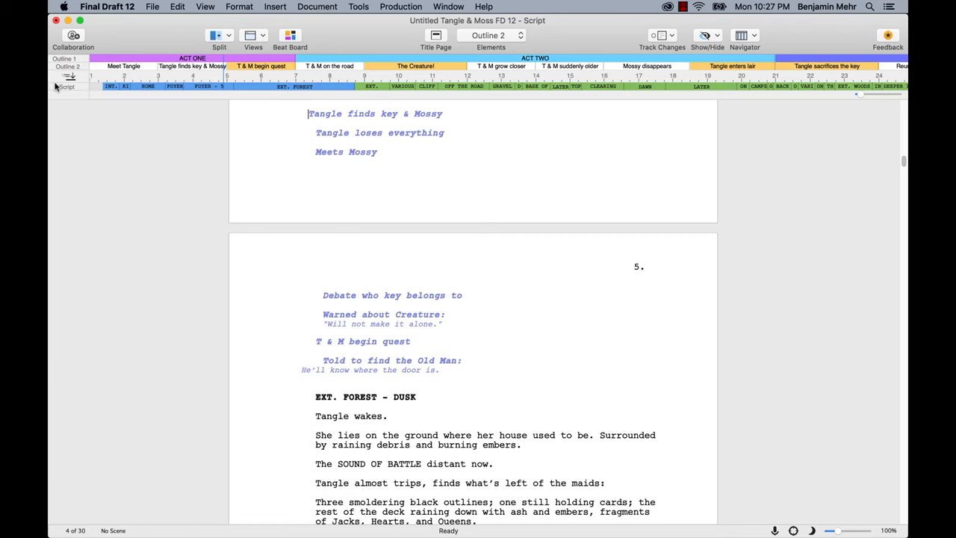
{"action": "left_click", "coordinate": [196, 7]}
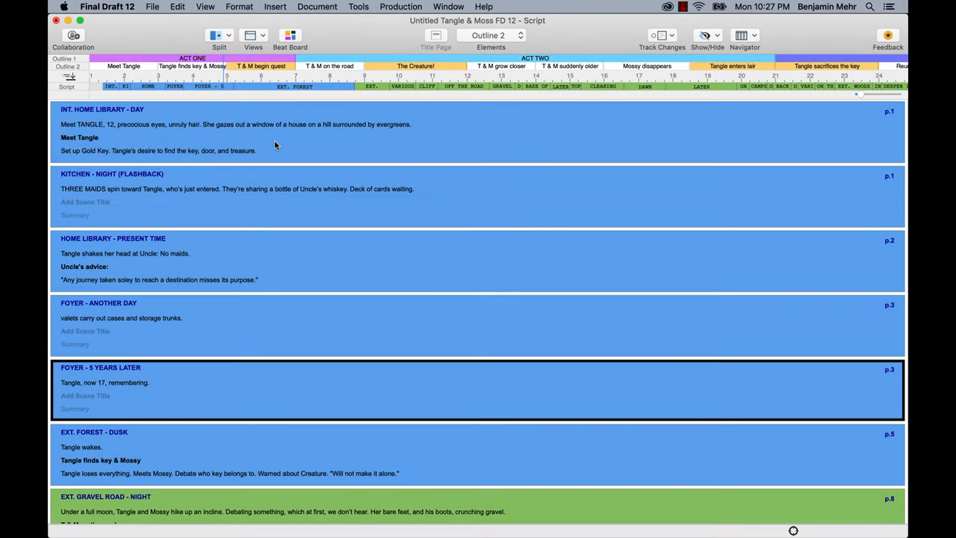
{"action": "scroll", "scroll_direction": "down", "scroll_amount": 3}
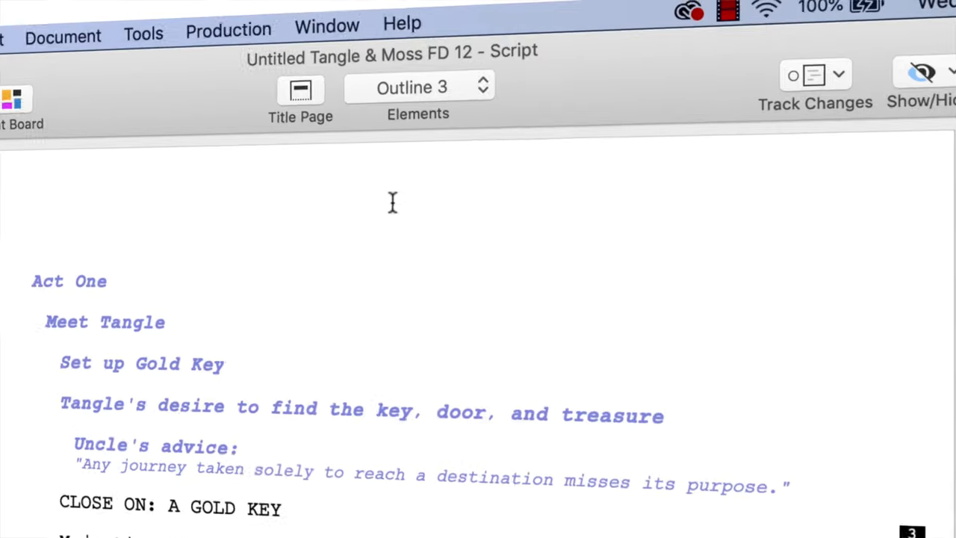
- Click into the Act One outline text and show the Help menu options
{"action": "left_click", "coordinate": [403, 23]}
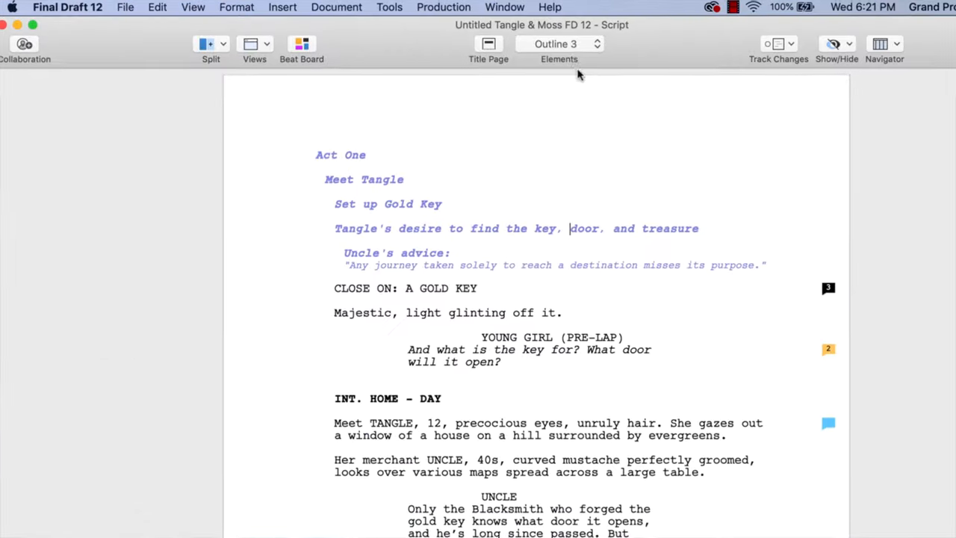
{"action": "left_click", "coordinate": [566, 7]}
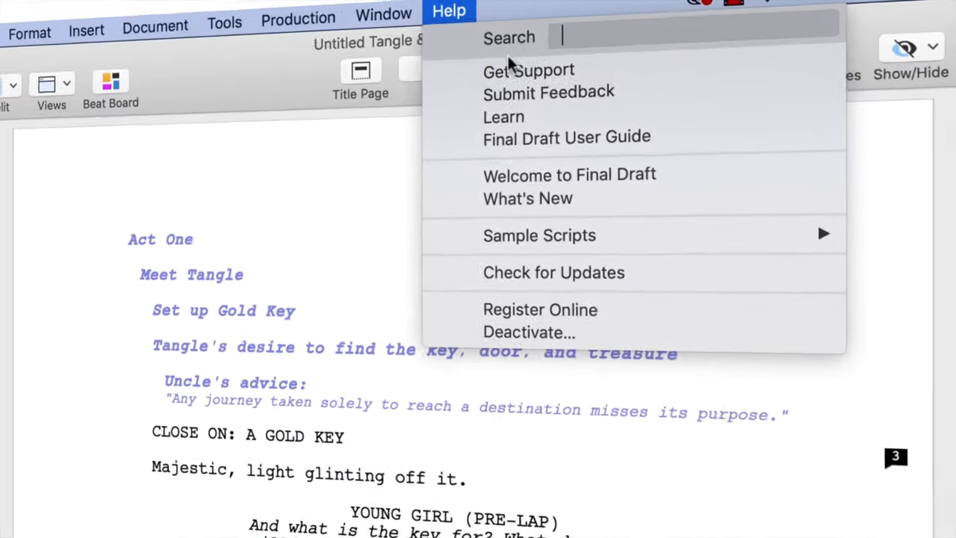